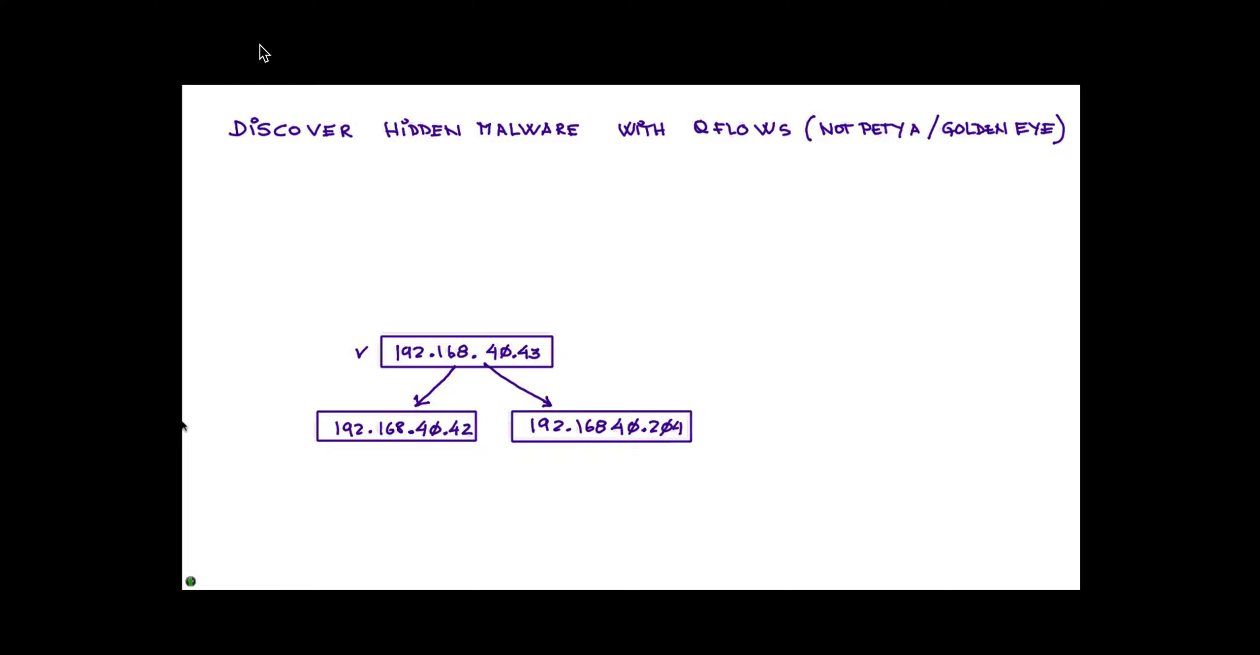
Step: Handwrite 'RECORDED WIRESHARK' and 'SMB EXPLOIT CVE 2017-0147' below the left IP box
text(RECORDED WIRESHARK)
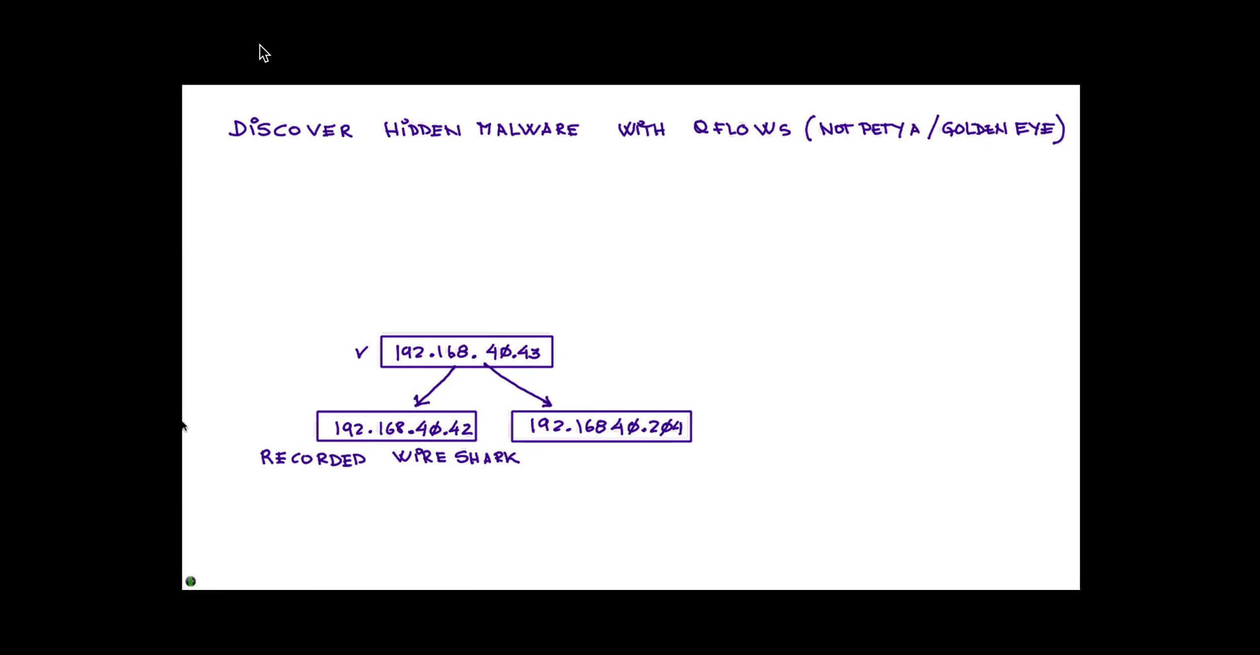
text(SMB EXPLOIT CVE 2017-0147)
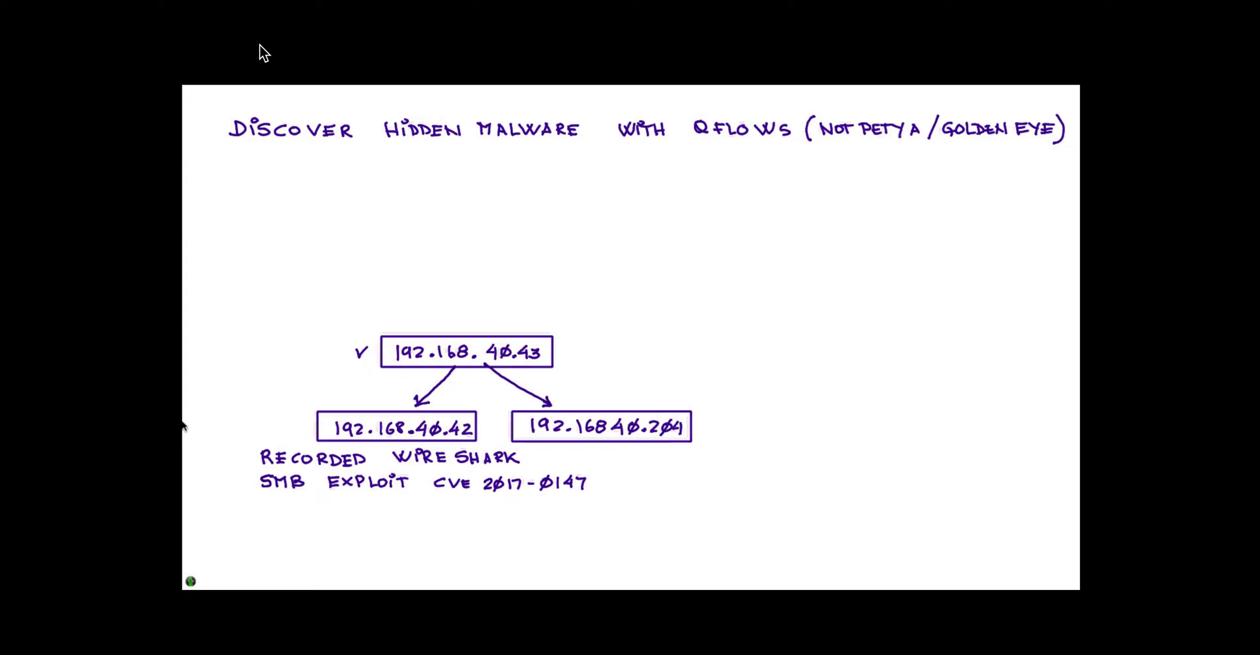
Step: Handwrite 'PROPAGATION' and 'PSEXESVC AS DLLHOST.DAT' under the exploit note
text(PROP/)
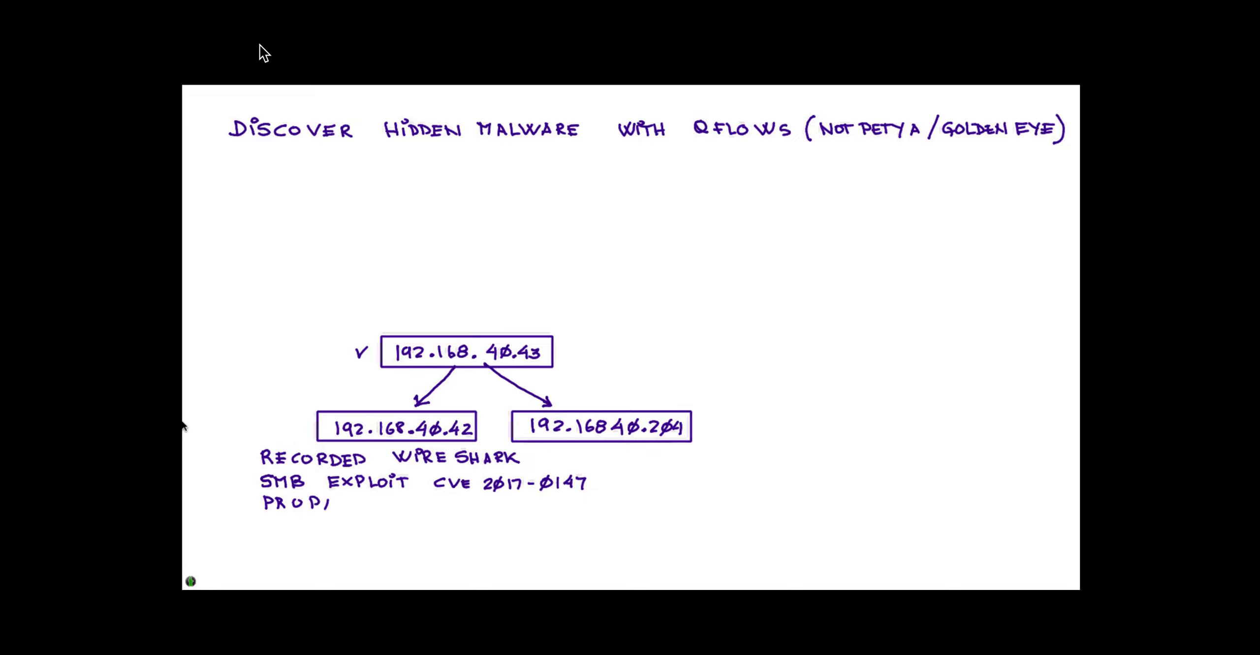
text(AGA)
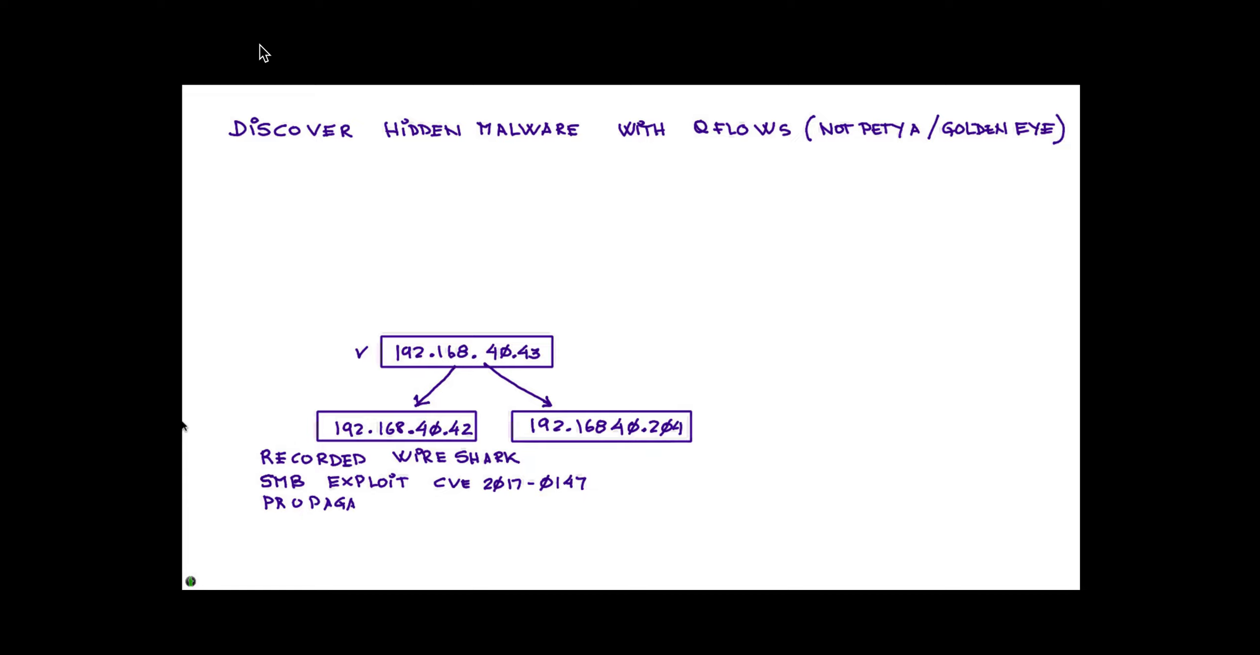
text(TION)
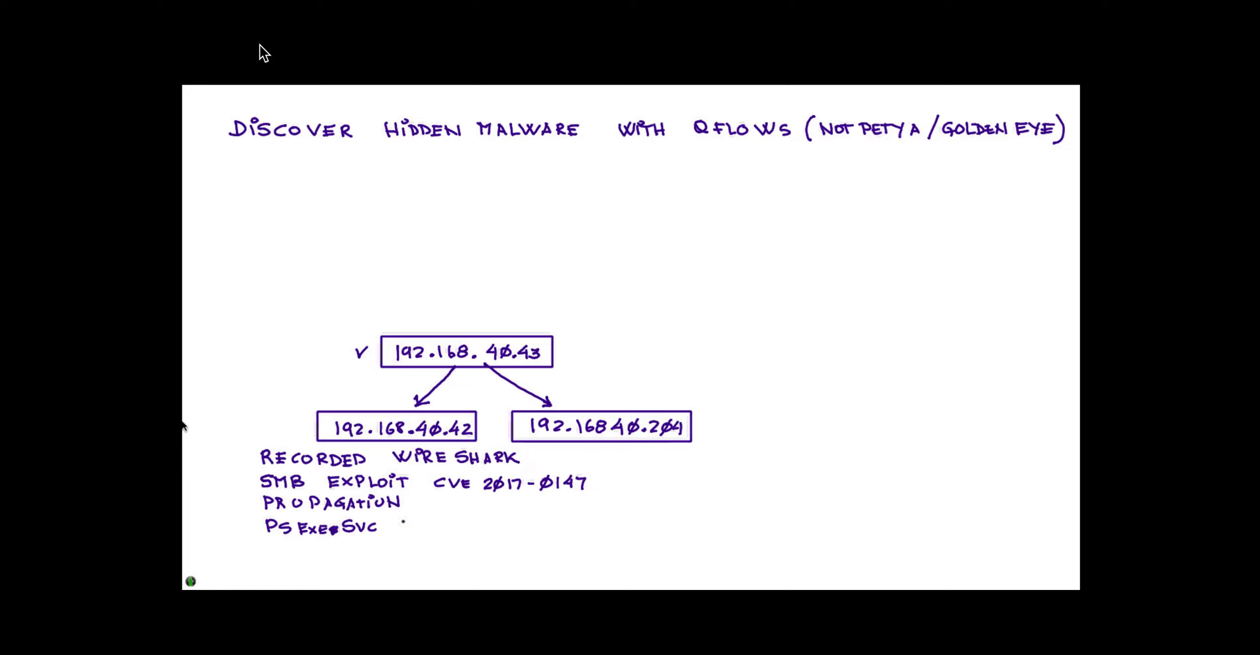
text(AS)
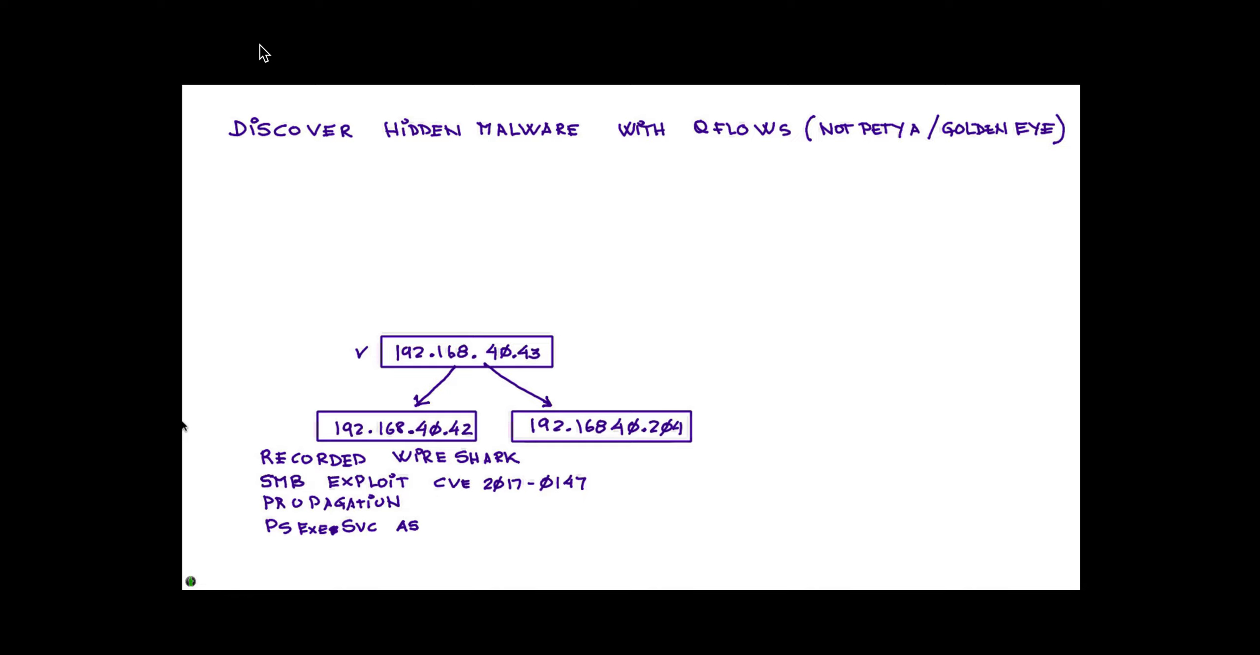
text(DLL HOST .T)
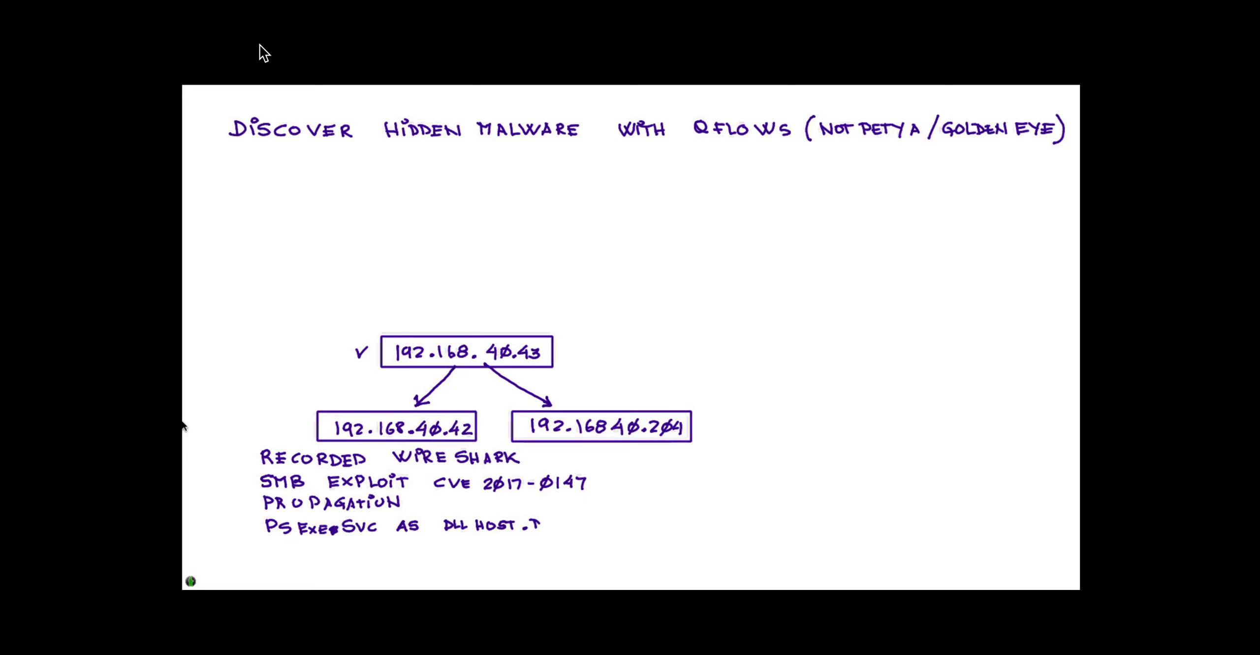
text(AT)
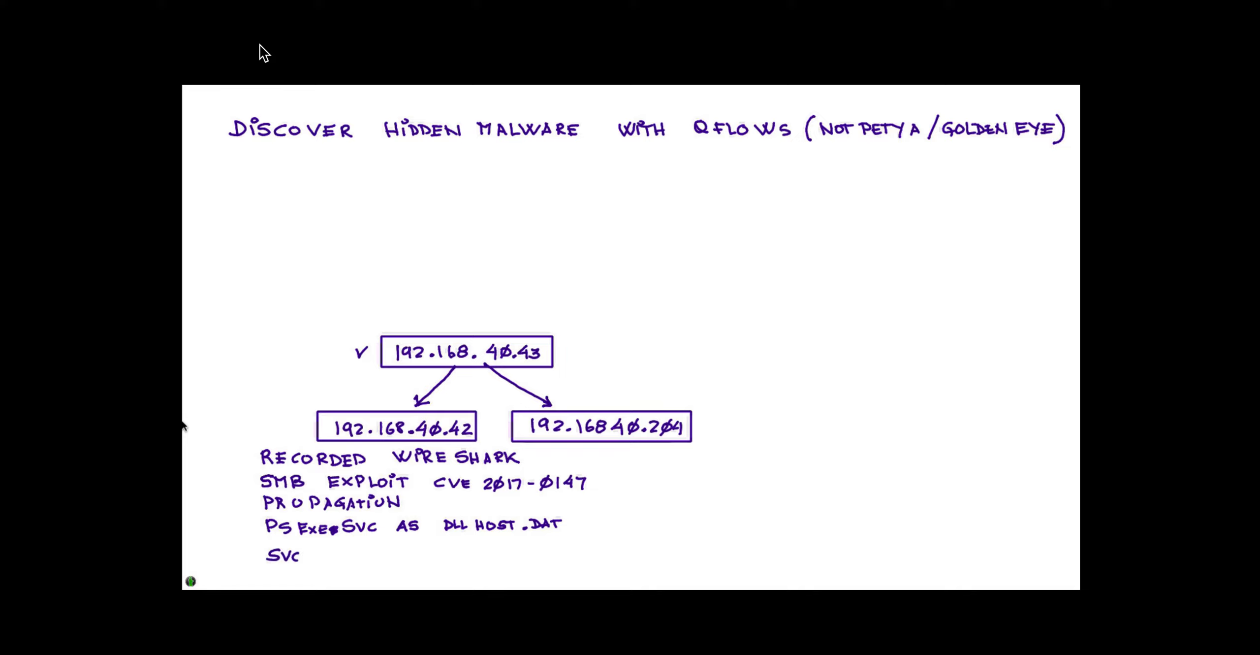
Step: Handwrite 'SVC CTL' and 'ADMIN$' with arrows to 'ipv4' and 'ipv6', and brace the attack notes
text(CTL)
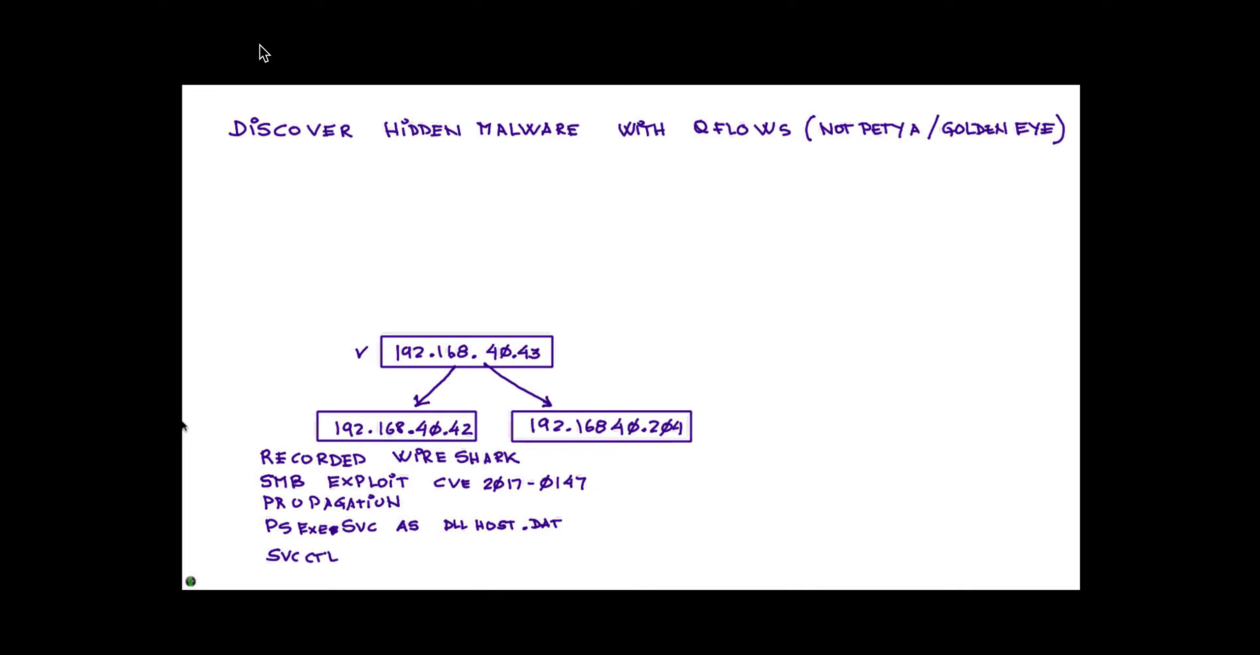
text(ADMIN $)
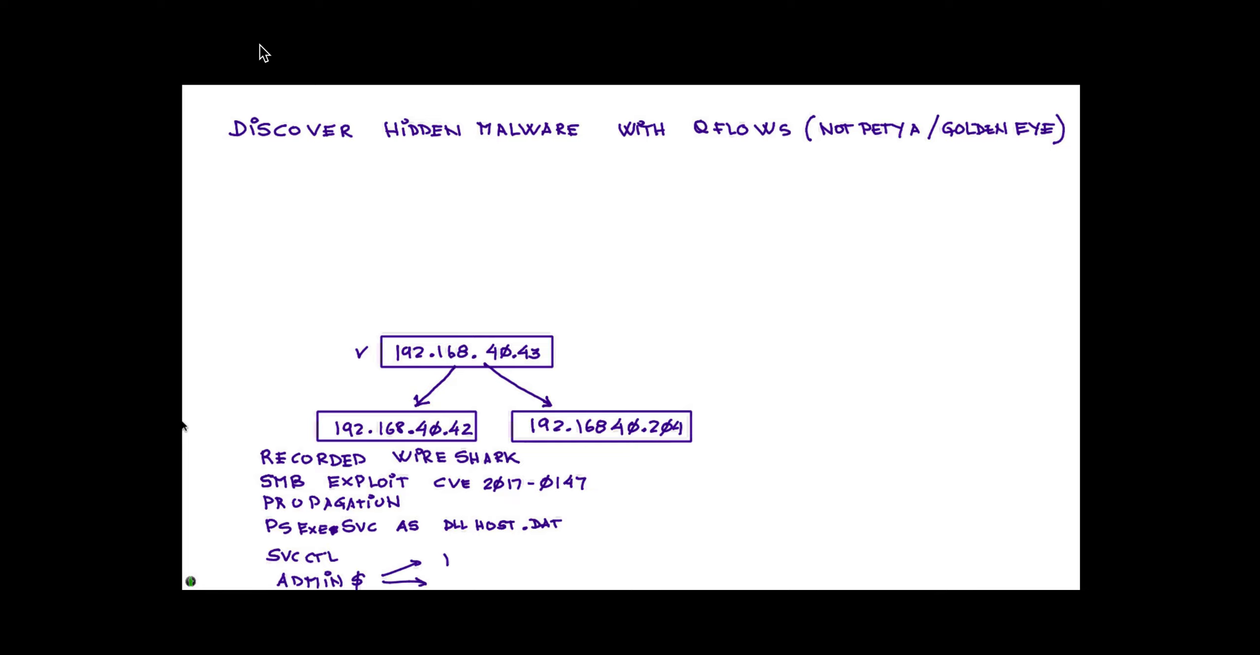
text(IPV)
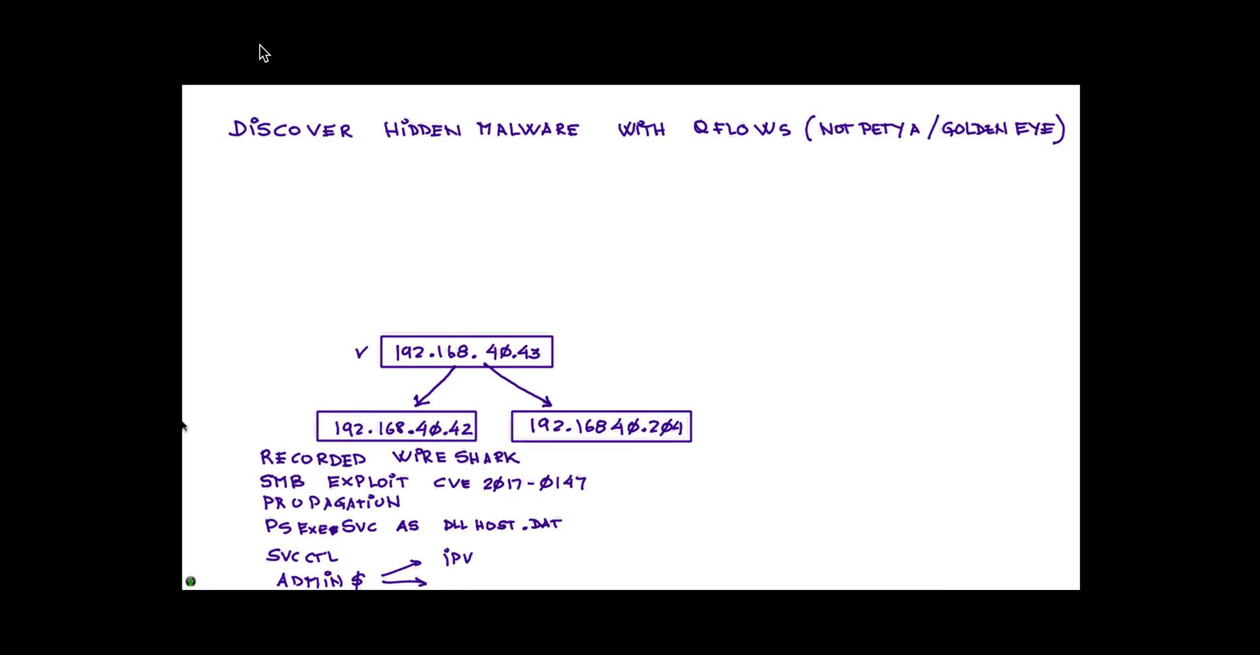
text(4)
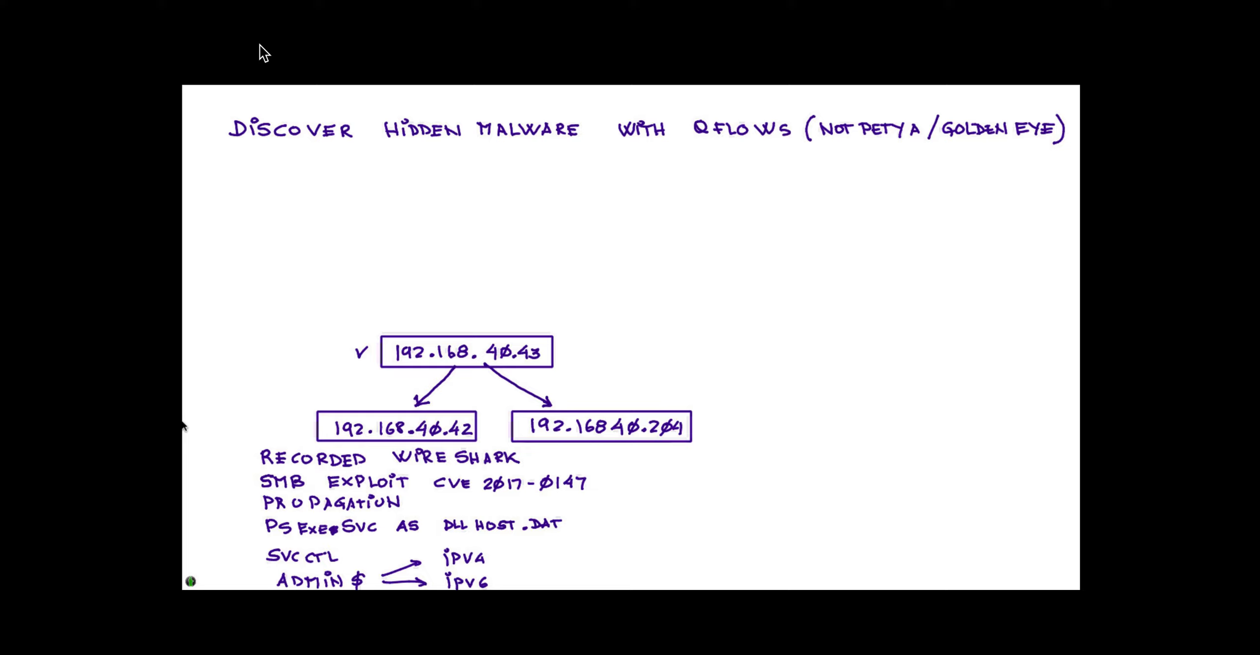
drag(618, 448, 620, 518)
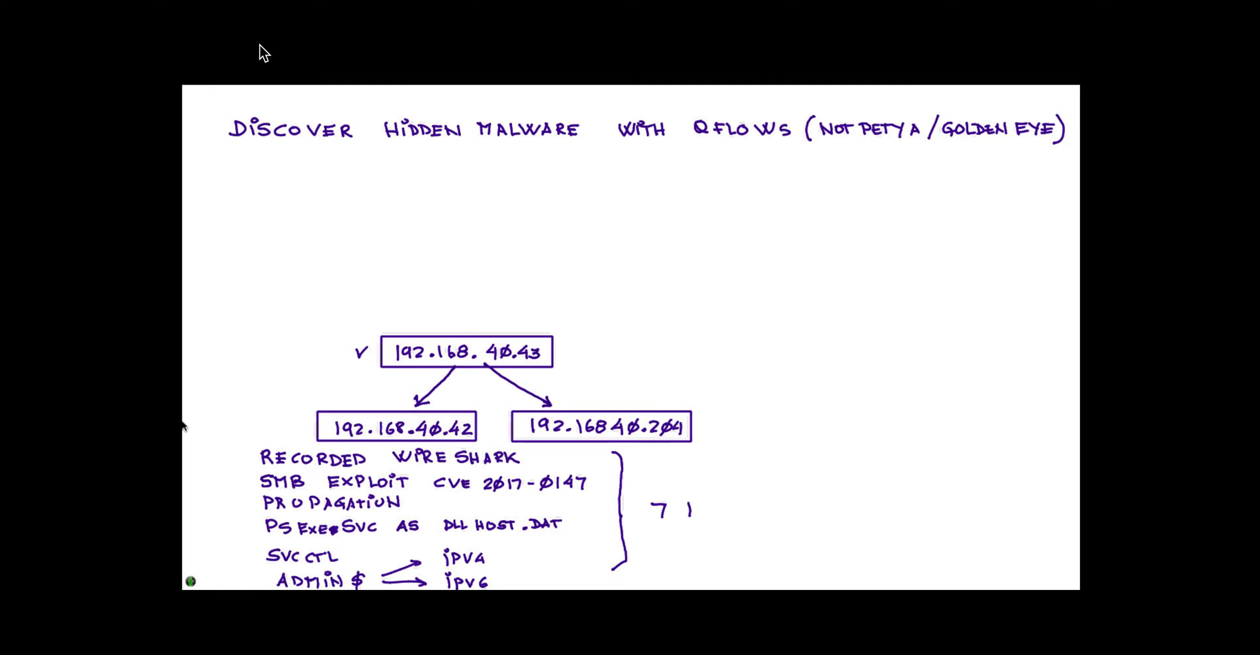
Step: Label the braced notes '7 HEX SIGNATURES' and write '7 SEARCHES' and 'PAYLOAD TO HEX' top right
text(HEX)
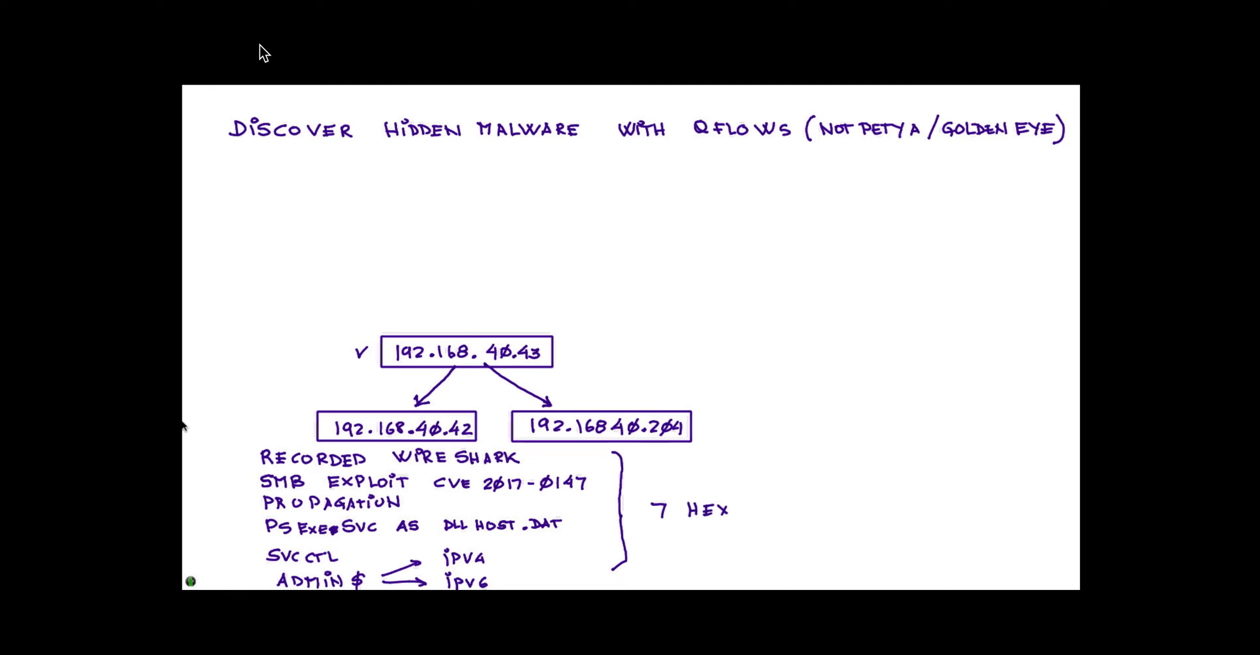
text(SIG1)
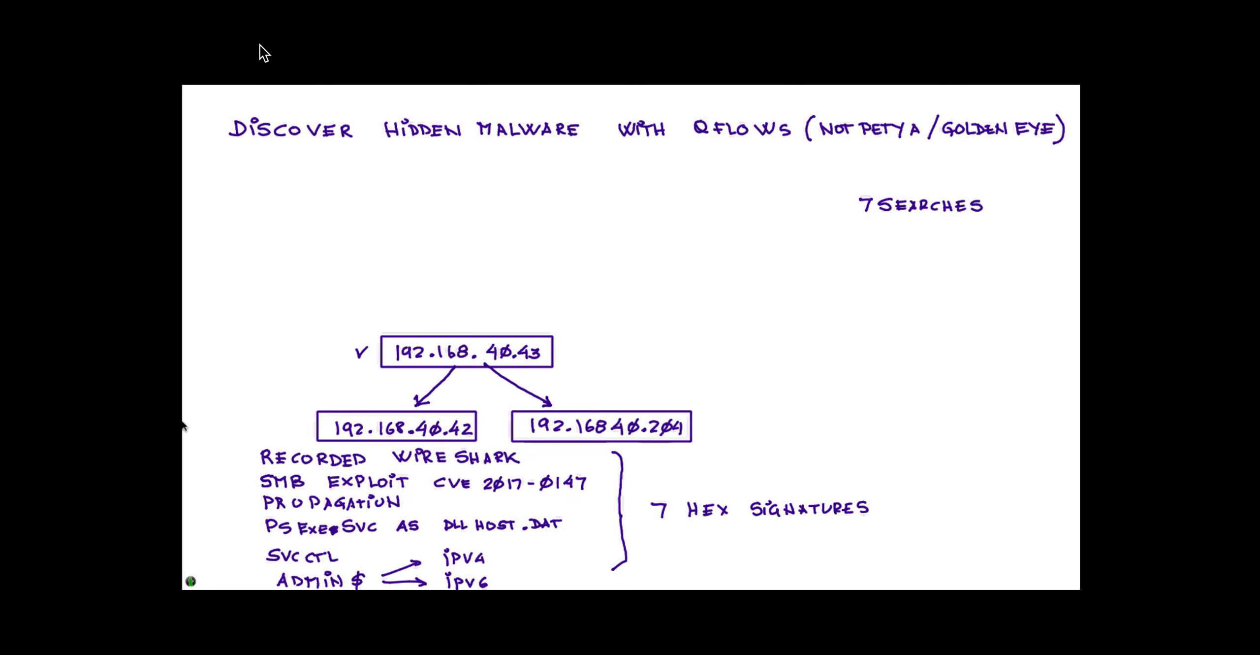
text(PAYLOAD TO HEX ✓)
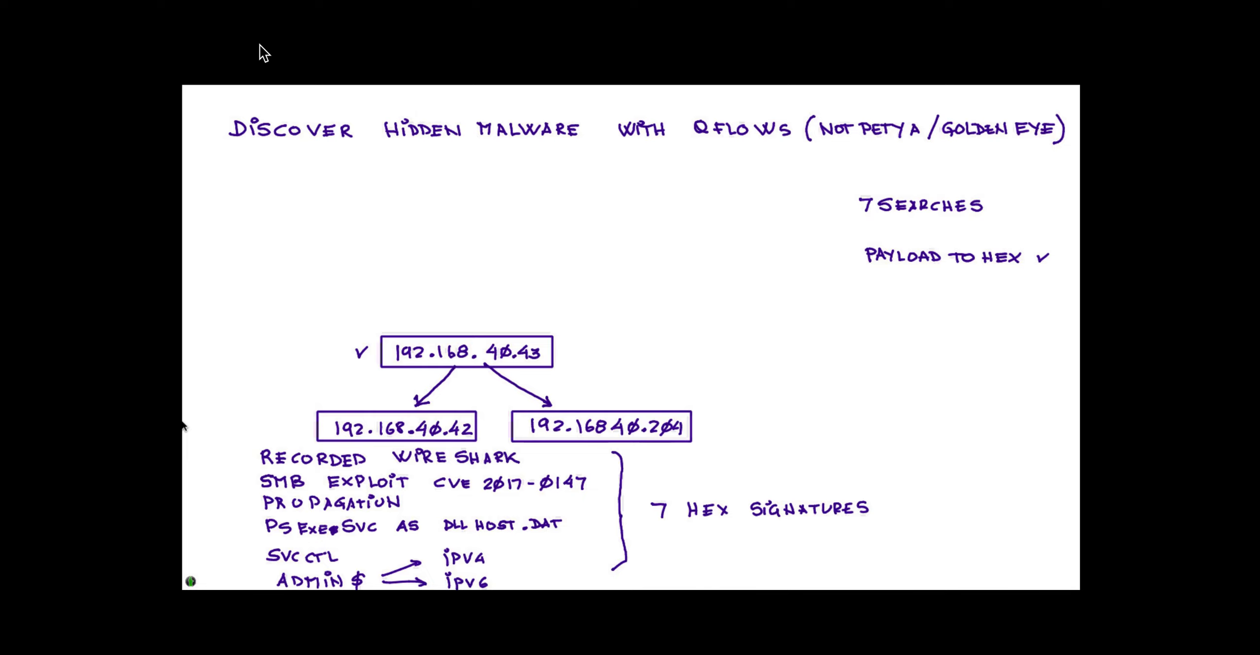
Step: Draw a 'KALI' box with a 'TCPREPLAY' arrow to a second box containing a 'QFLOW' box
drag(666, 524, 726, 524)
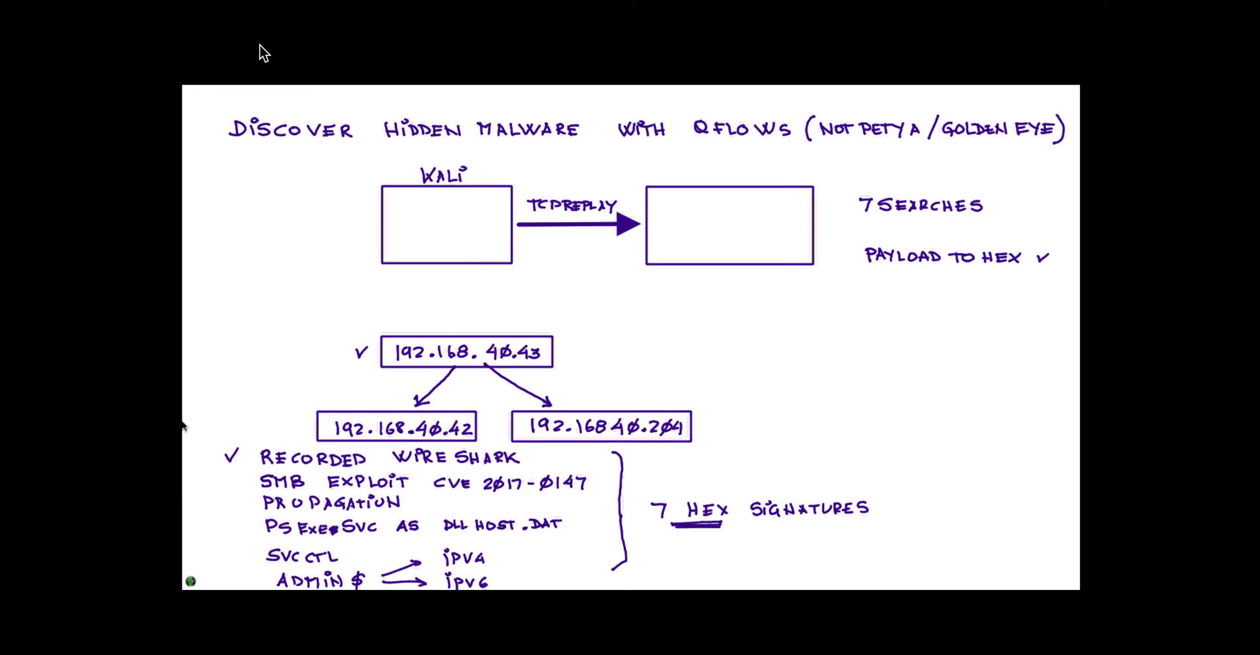
text(QFLOV)
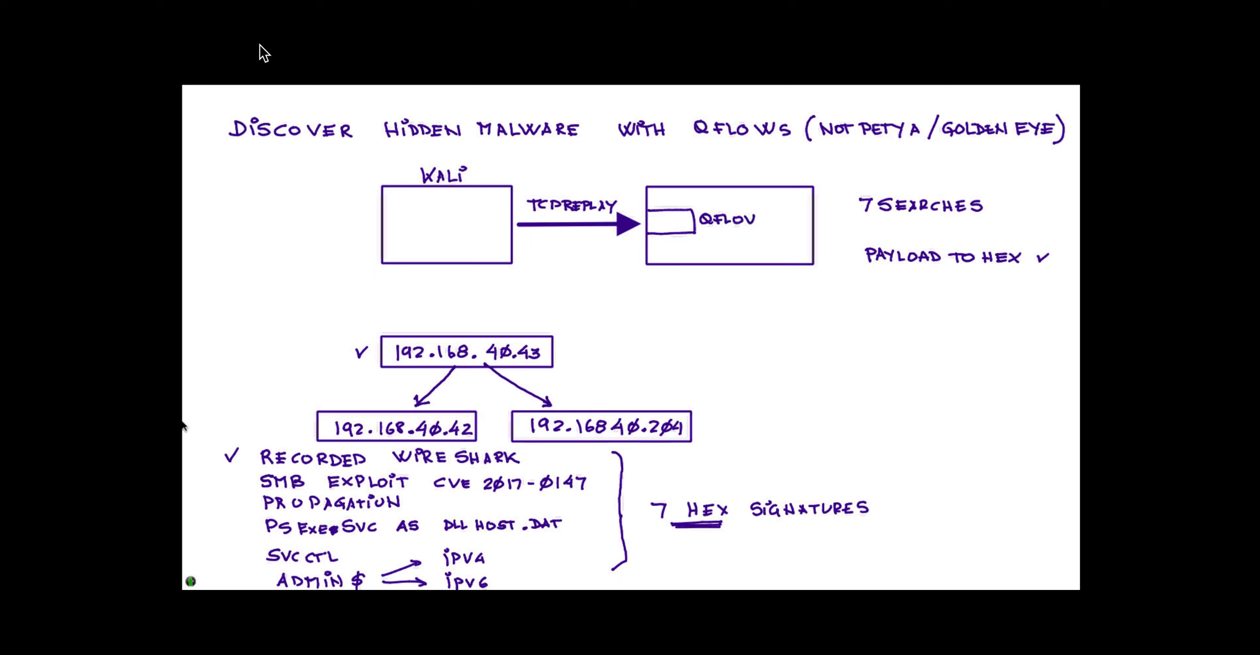